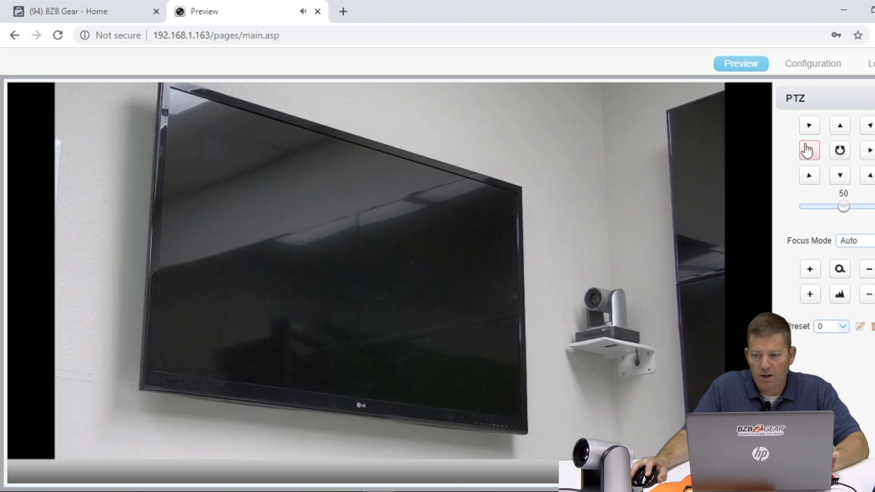
Step: Pan the PTZ camera right until the shelf camera is centred between the two TVs
left_click(868, 150)
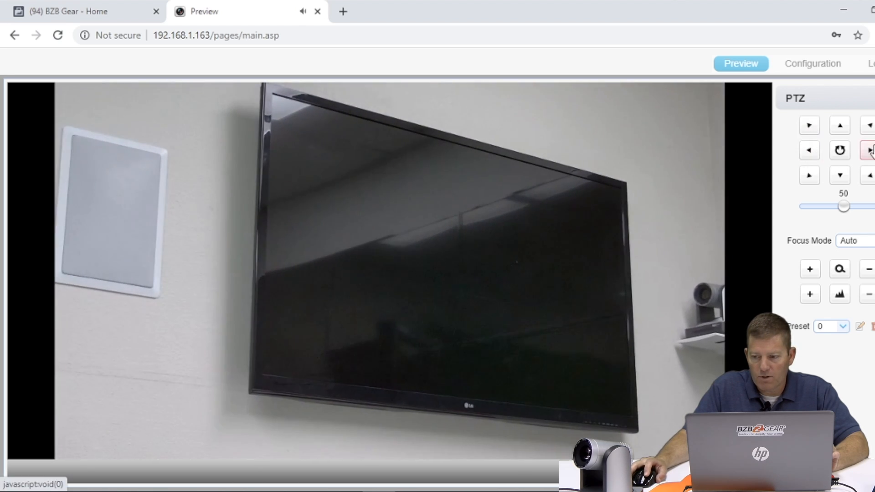
left_click(868, 150)
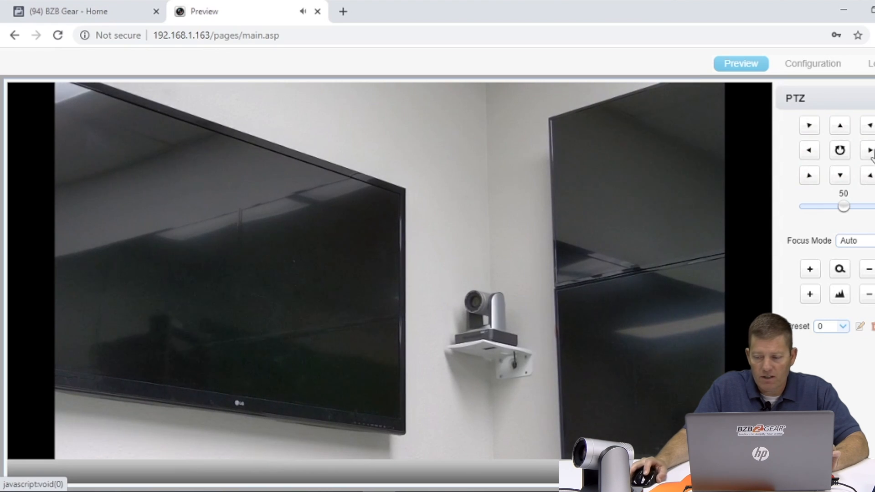
left_click(809, 269)
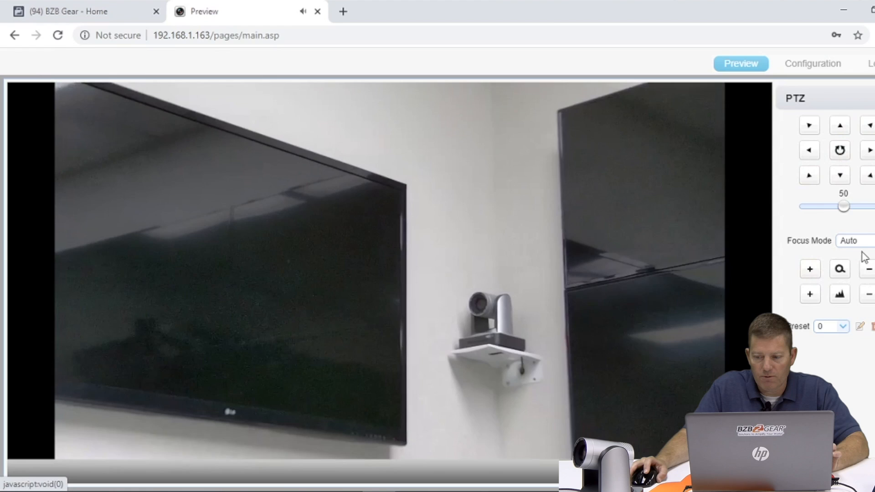
left_click(848, 241)
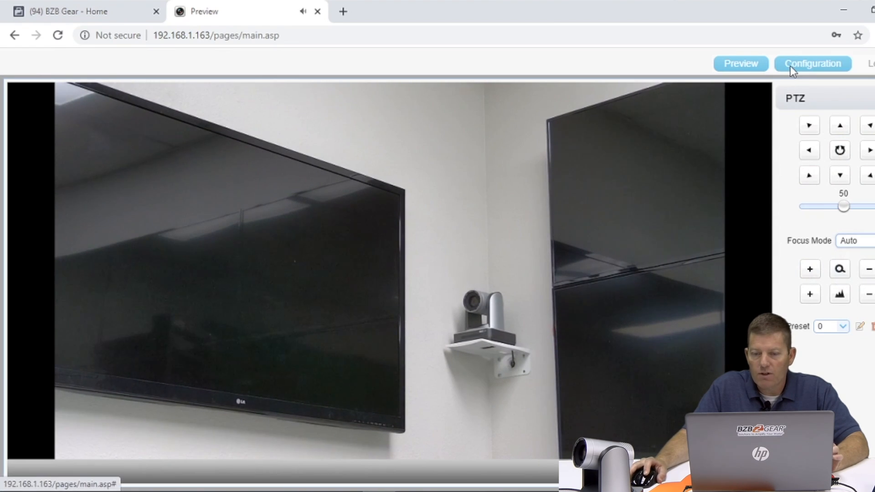
Step: Show the Stream Publish settings: main stream RTMP, host 192.168.5.11, port 443
left_click(813, 63)
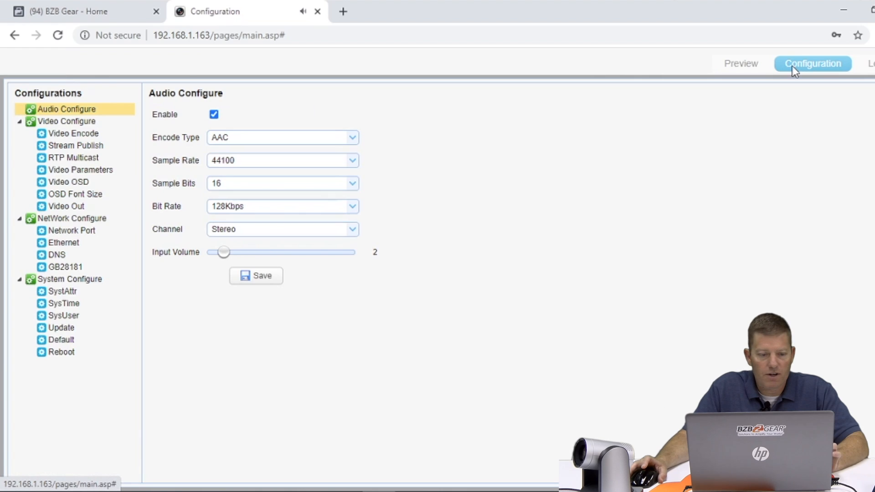
mouse_move(148, 35)
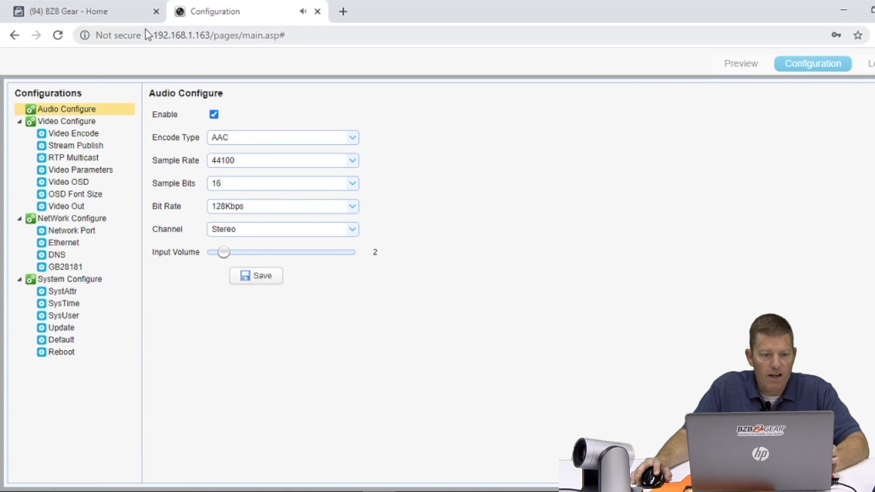
mouse_move(74, 146)
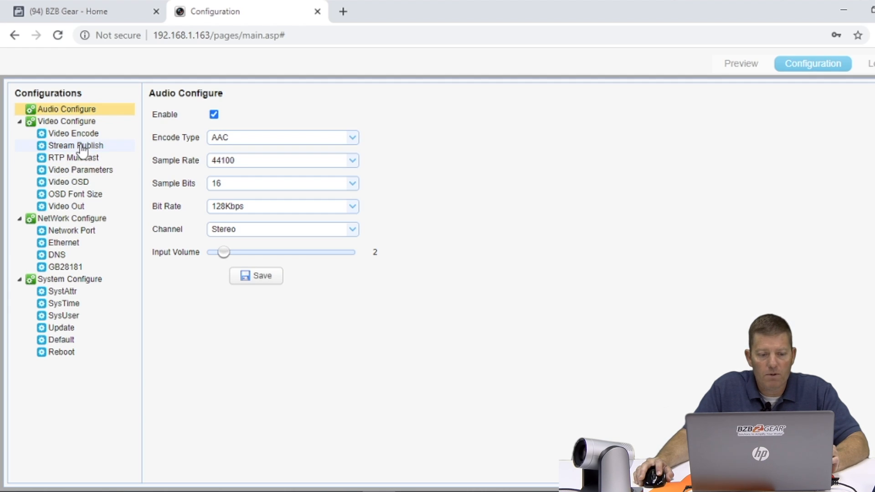
left_click(77, 145)
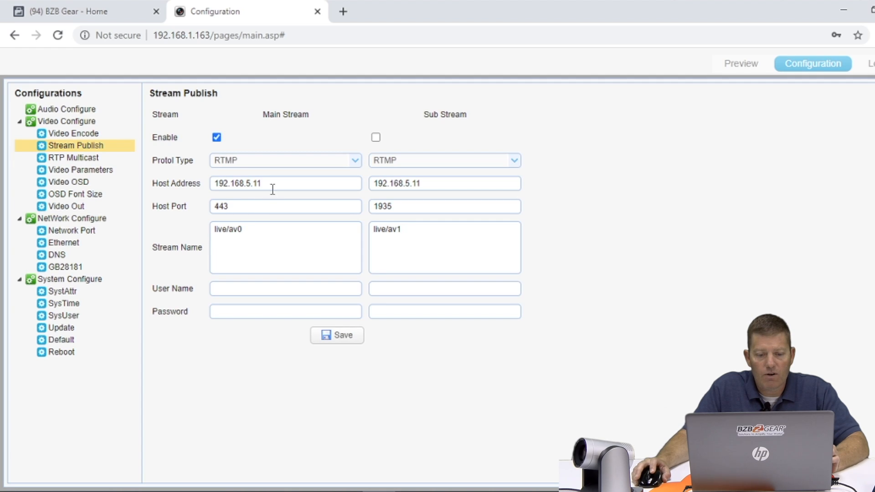
mouse_move(254, 243)
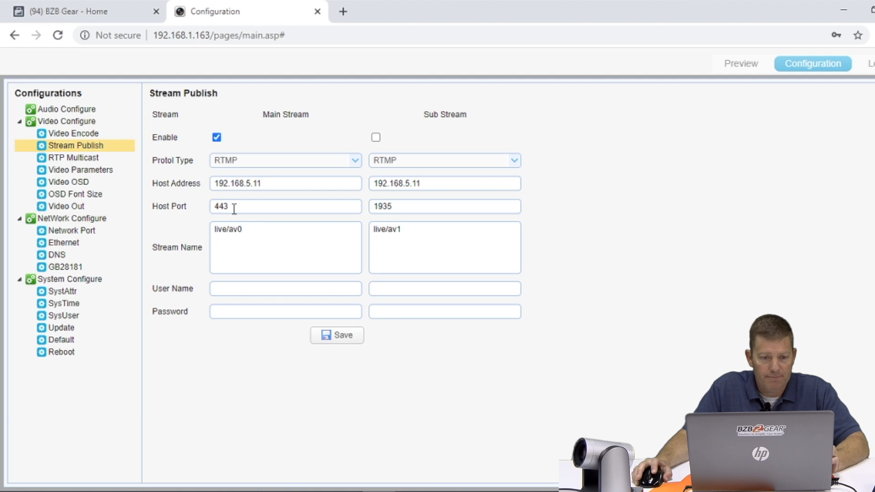
Step: Switch to the BZB Gear Facebook page tab
left_click(78, 11)
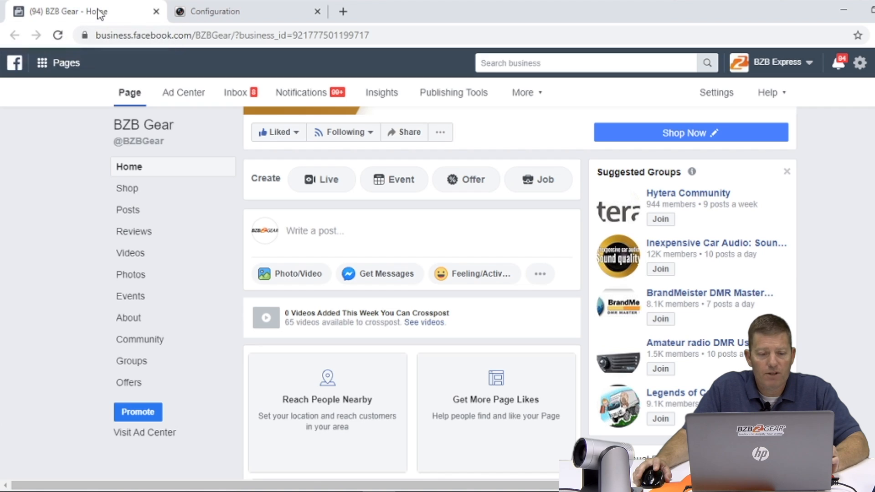
mouse_move(121, 144)
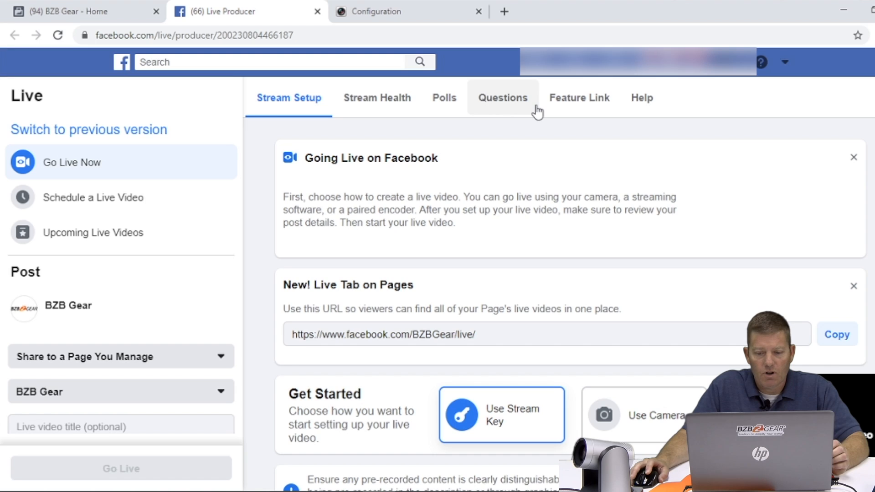
mouse_move(417, 243)
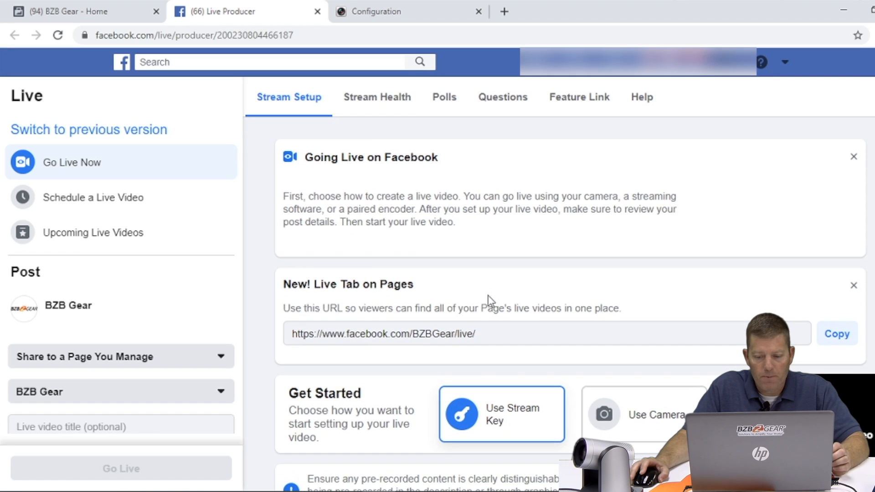
mouse_move(512, 426)
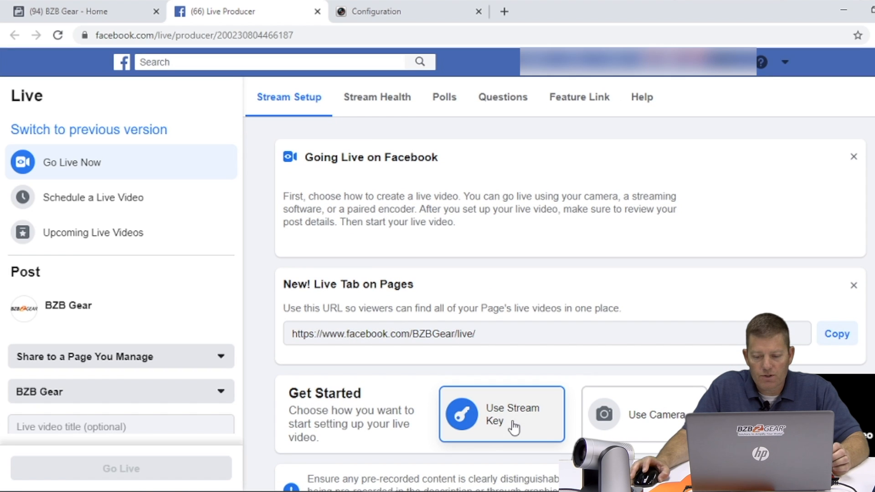
Step: Choose Use Stream Key and scroll to the Server URL and Stream Key panel
left_click(501, 414)
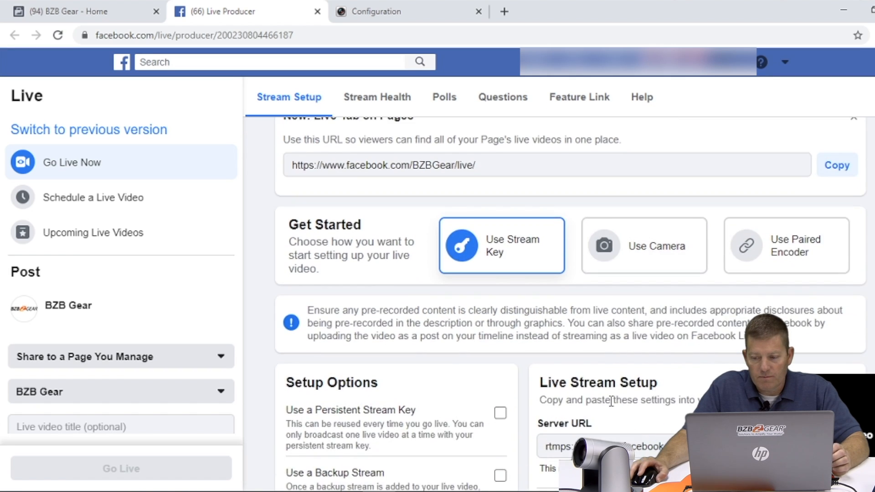
scroll("down", 3)
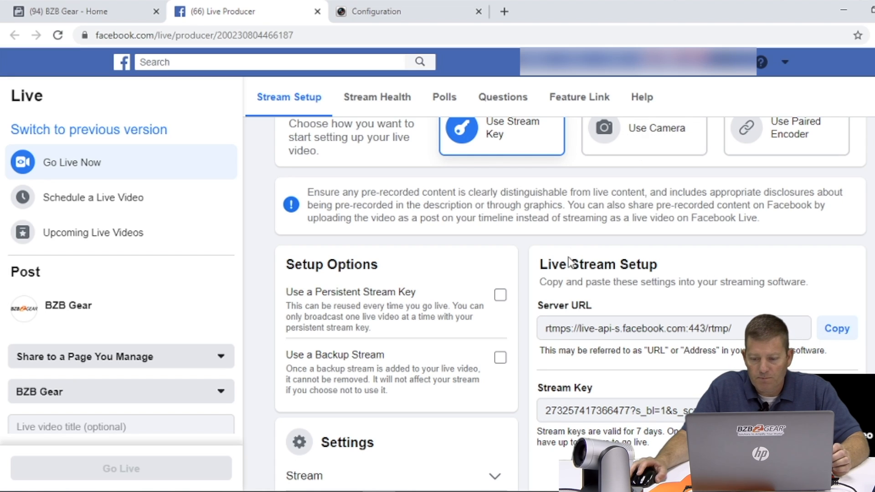
scroll("down", 3)
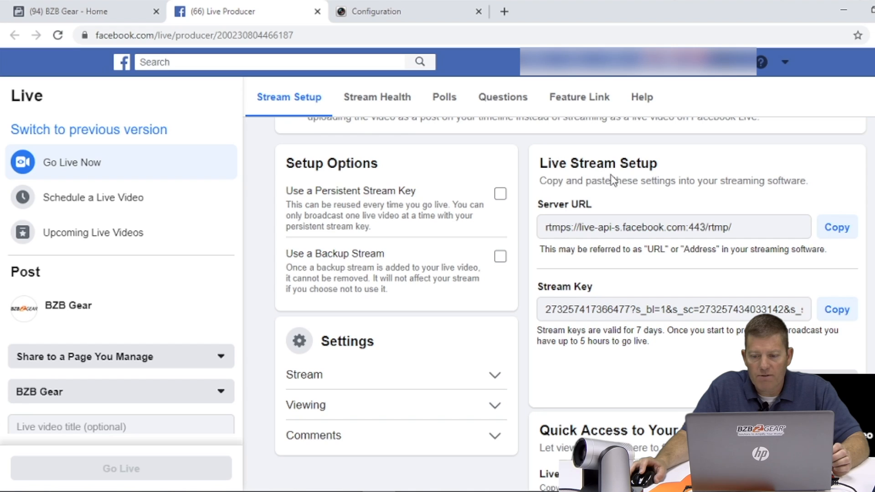
mouse_move(609, 196)
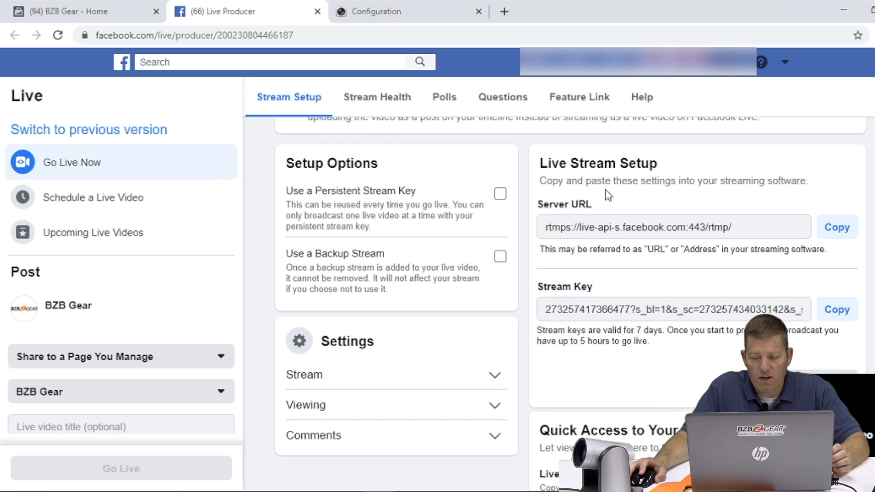
mouse_move(721, 201)
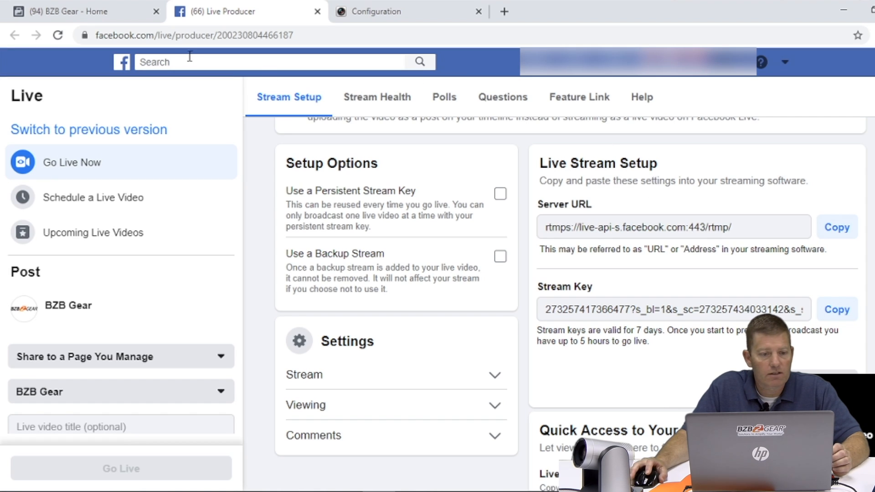
mouse_move(313, 15)
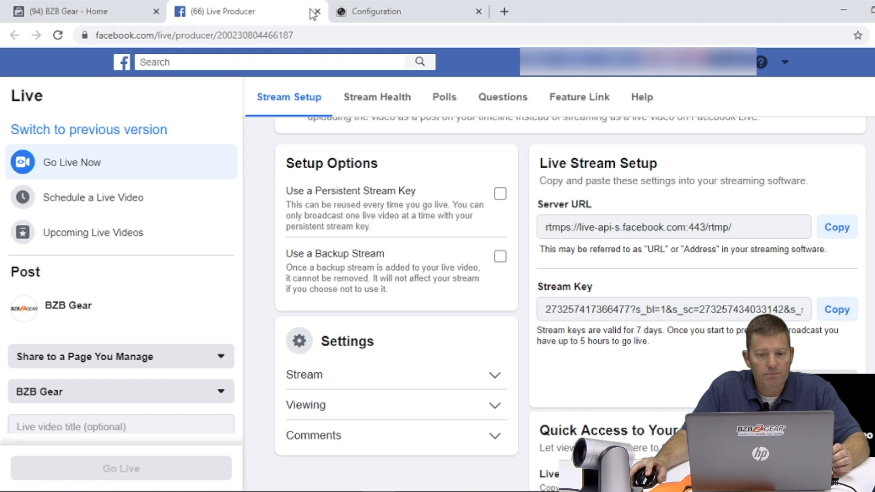
Step: Back in the camera configuration, delete the old stream name live/av0
left_click(405, 11)
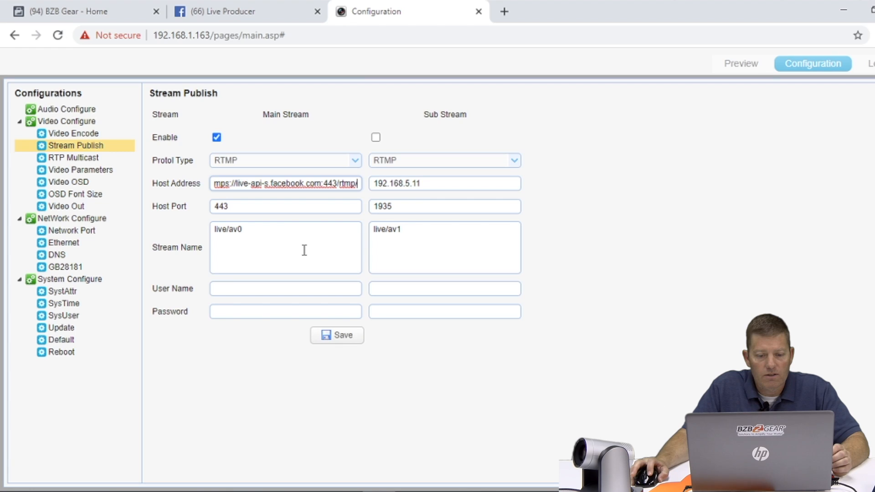
double_click(228, 229)
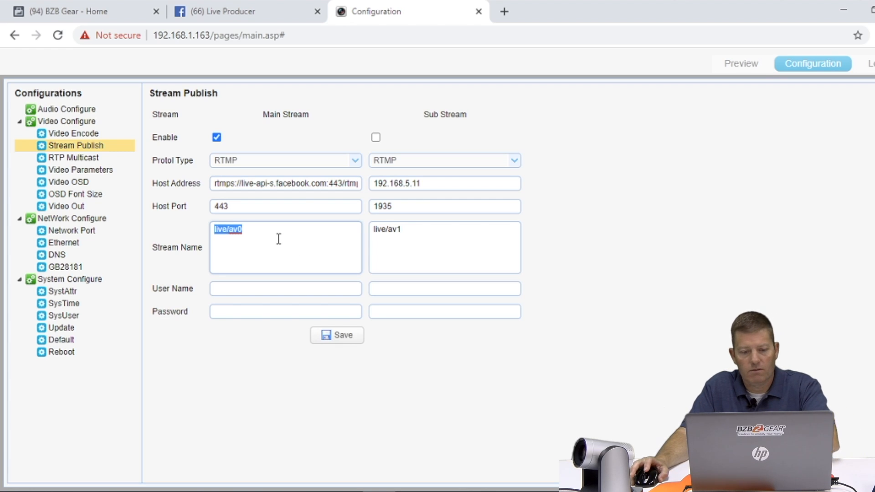
key("Delete")
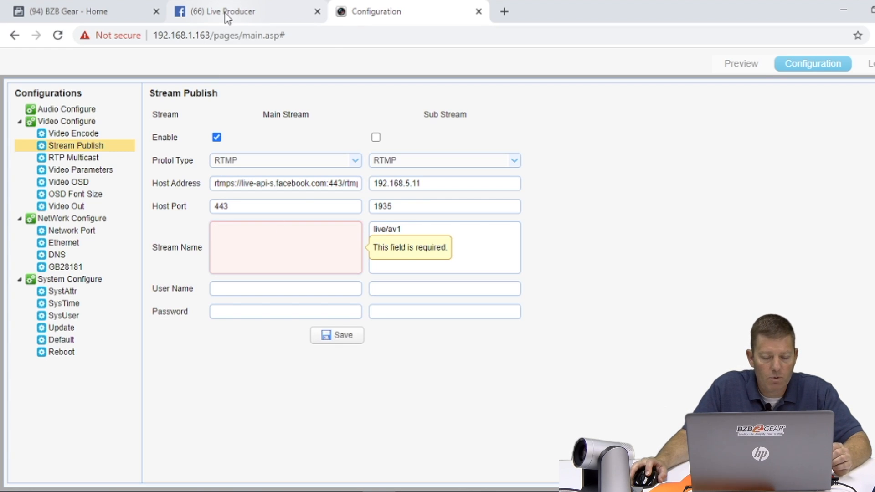
Step: Paste the Facebook stream key as the Stream Name and save the publish settings
left_click(223, 11)
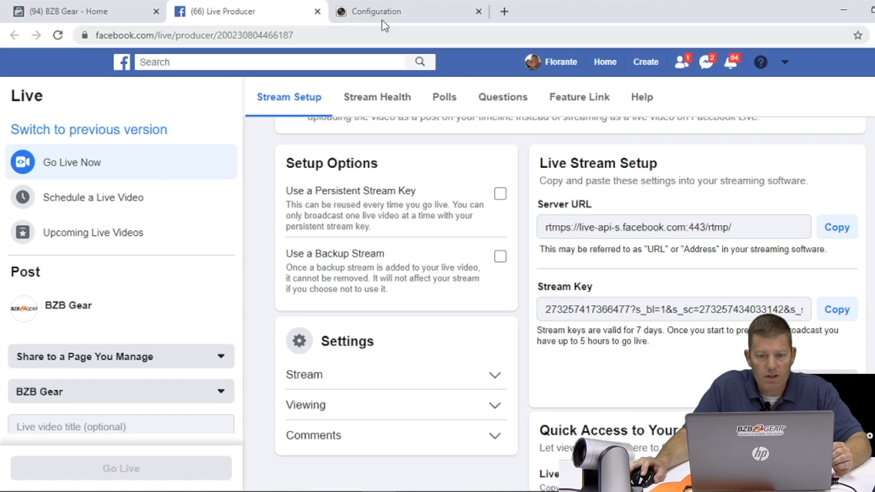
right_click(285, 247)
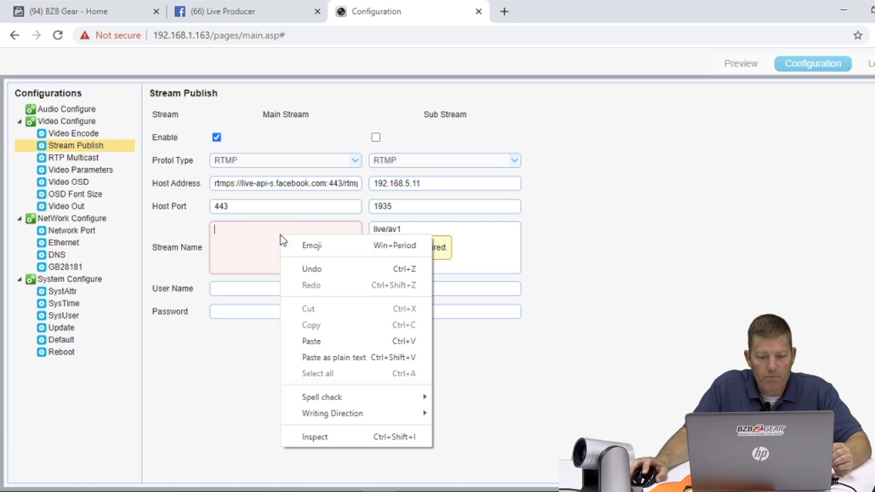
left_click(311, 341)
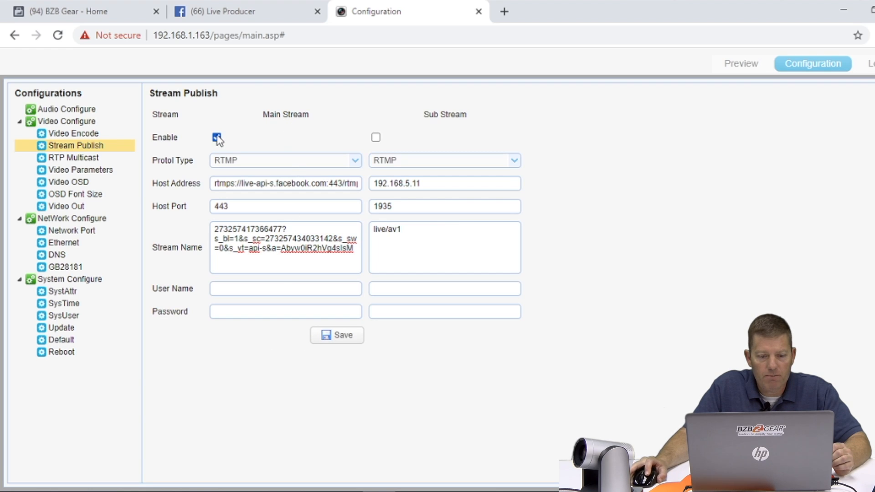
left_click(217, 137)
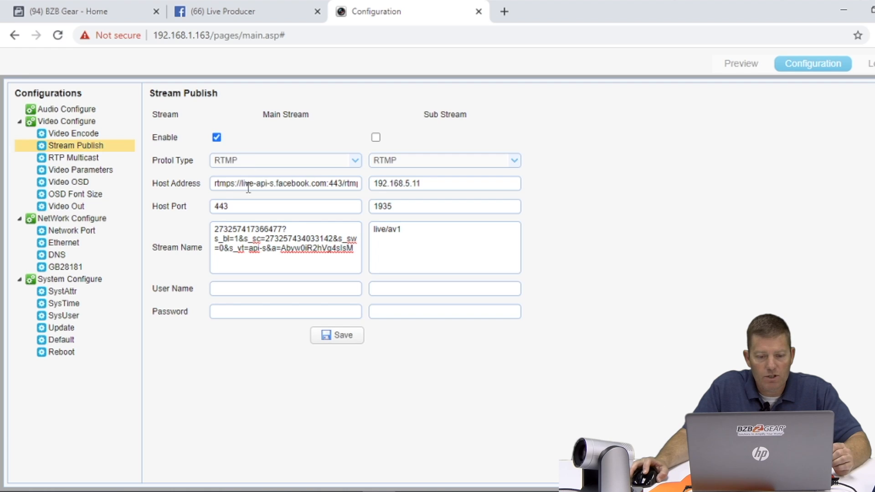
mouse_move(190, 215)
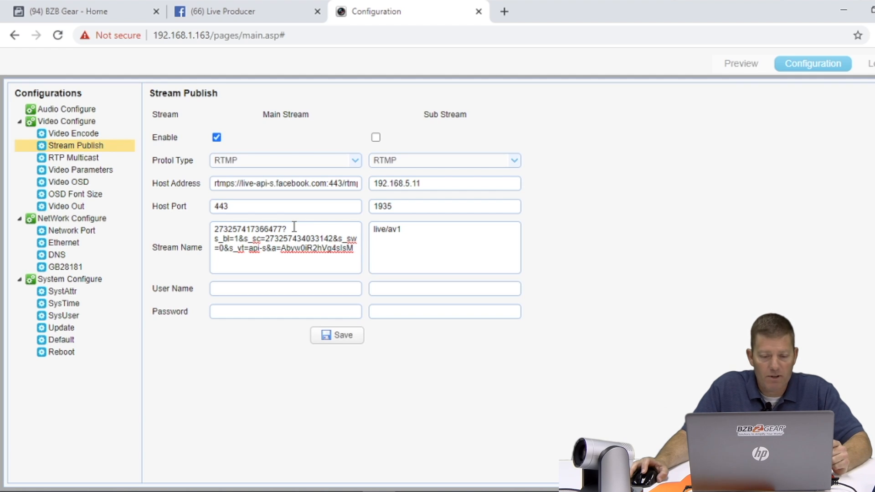
left_click(337, 335)
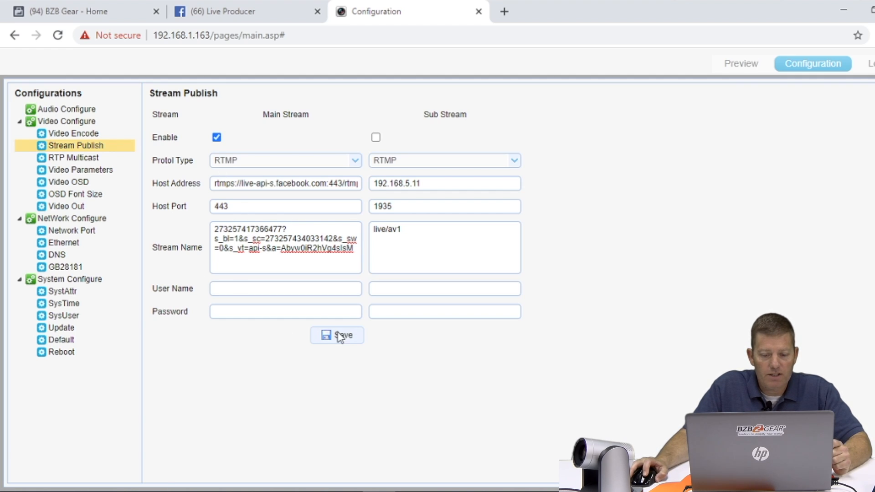
left_click(336, 336)
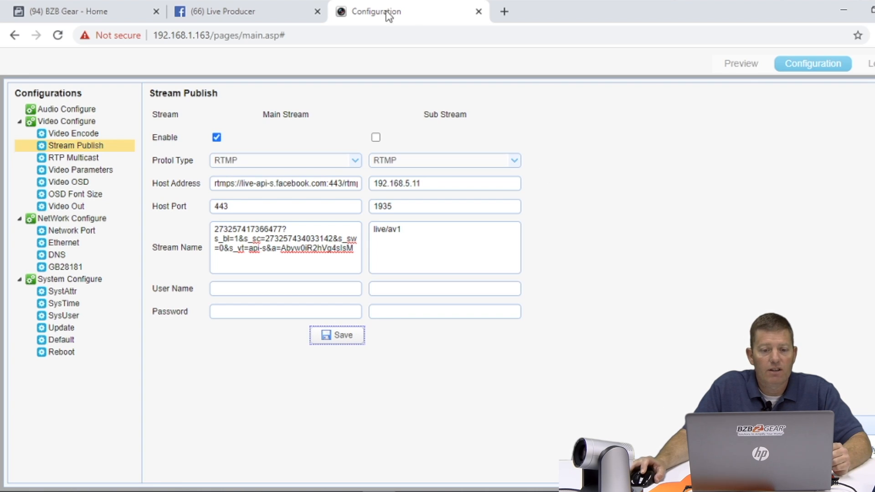
Step: Confirm Live Producer receives the 4.2 Mbps 1080p 25 fps feed, then return to Configuration
left_click(243, 11)
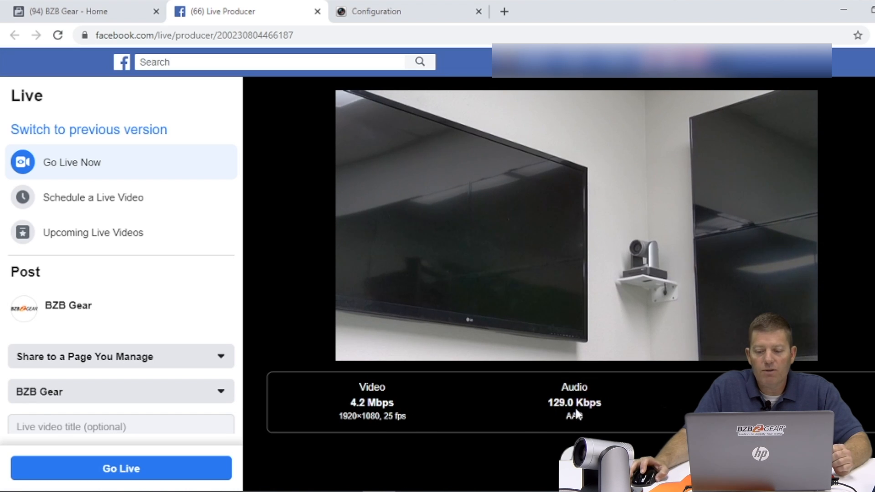
left_click(408, 11)
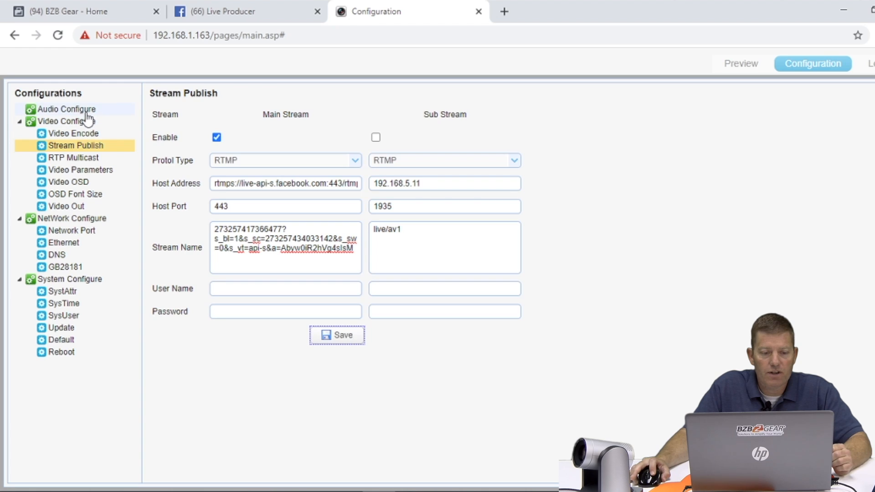
Step: Save camera audio as AAC 128Kbps, then view Live Producer's Stream Health metrics
left_click(67, 109)
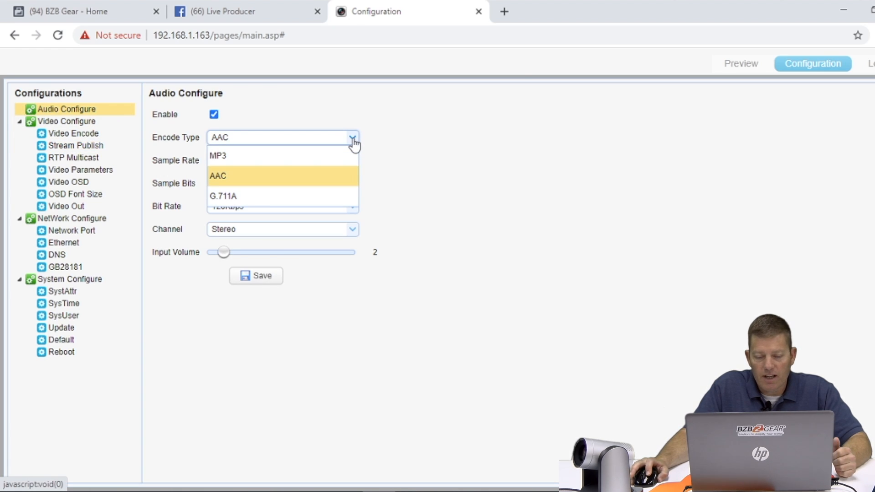
left_click(218, 176)
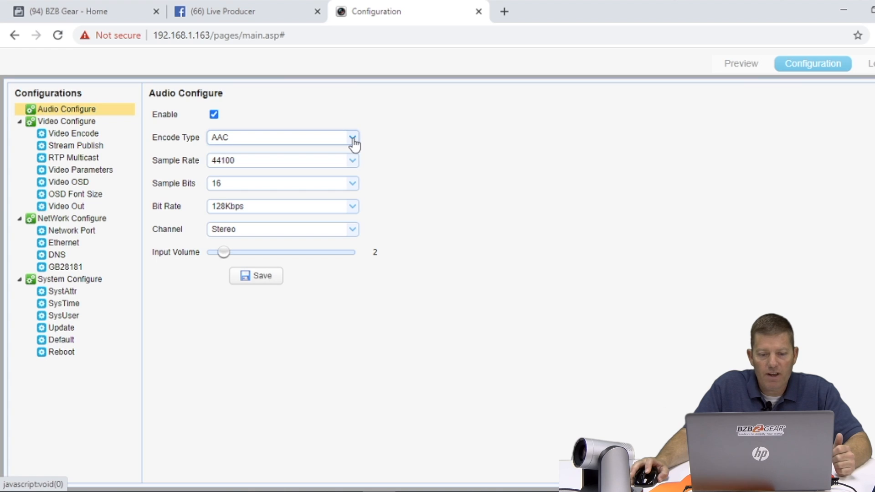
left_click(353, 206)
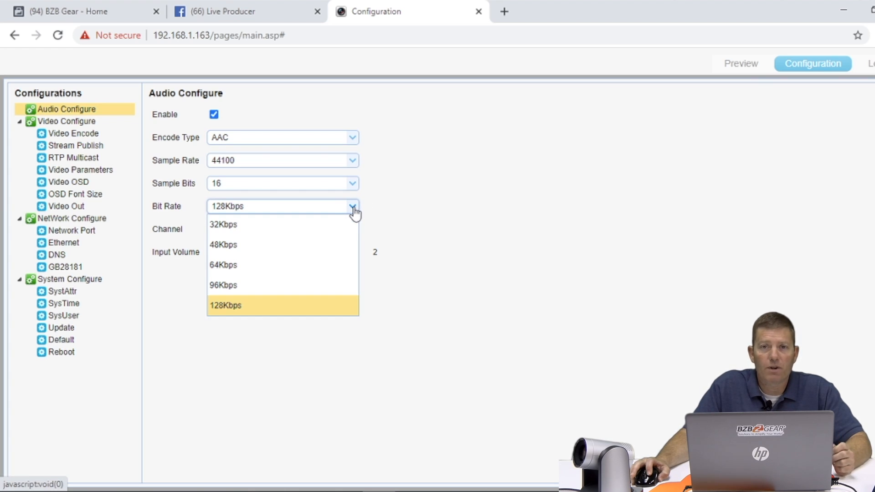
left_click(226, 306)
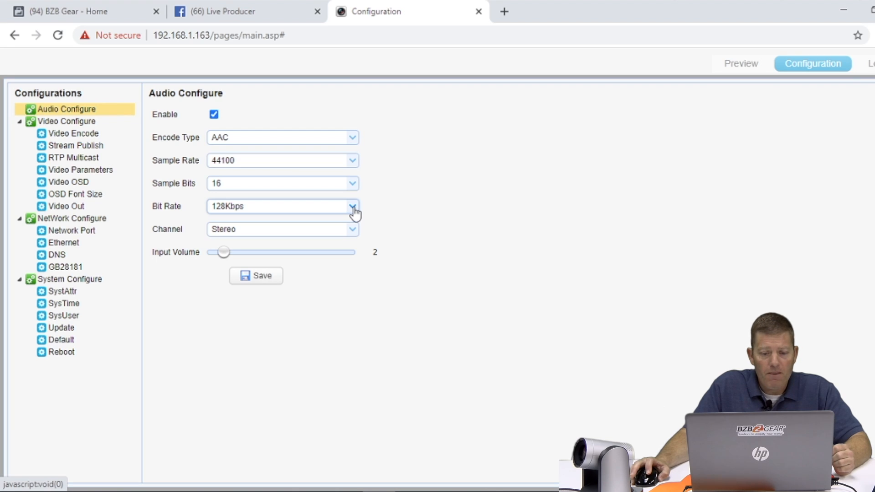
mouse_move(353, 234)
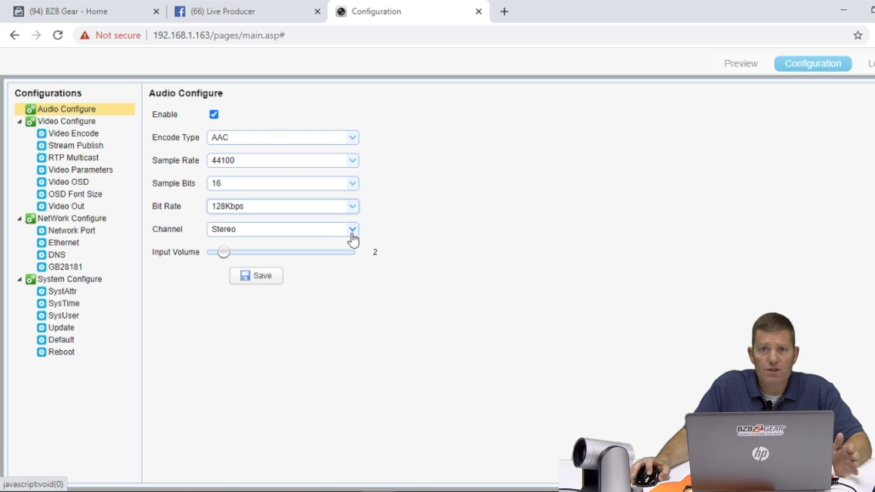
mouse_move(230, 258)
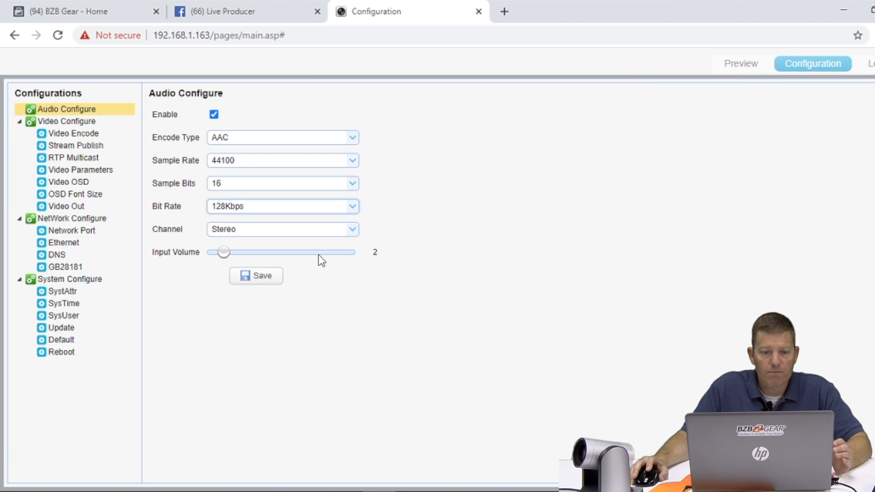
mouse_move(246, 11)
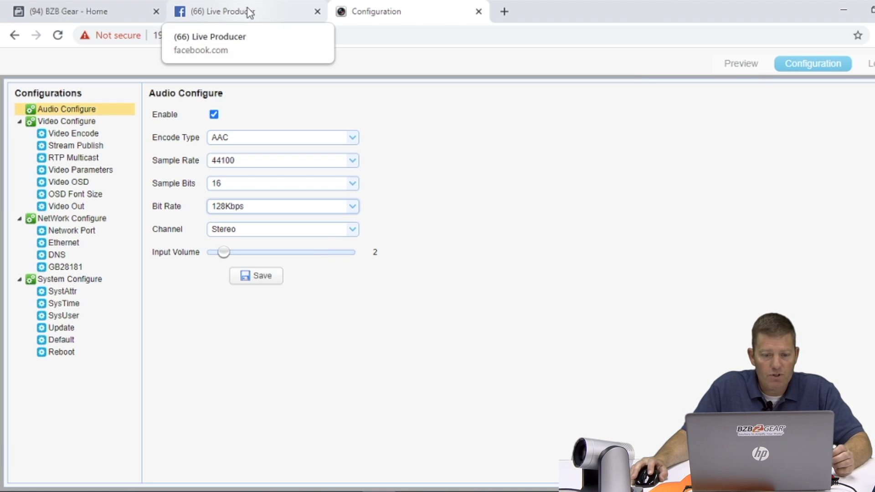
left_click(256, 275)
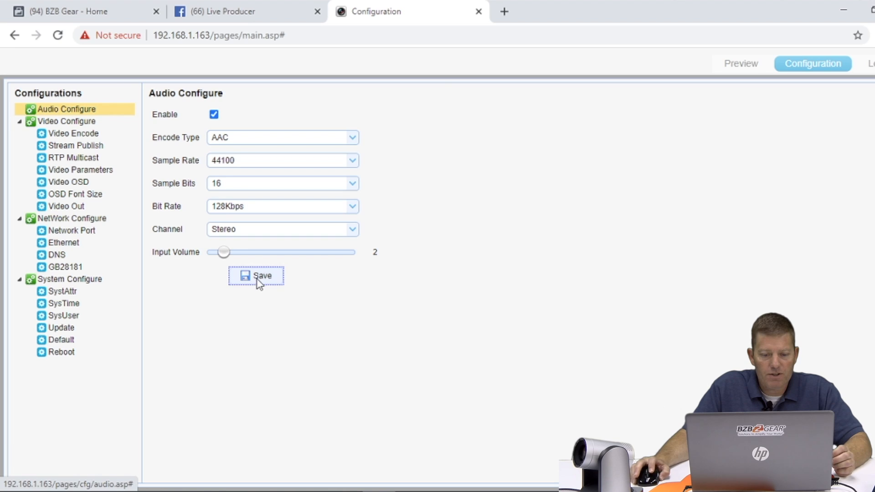
left_click(245, 11)
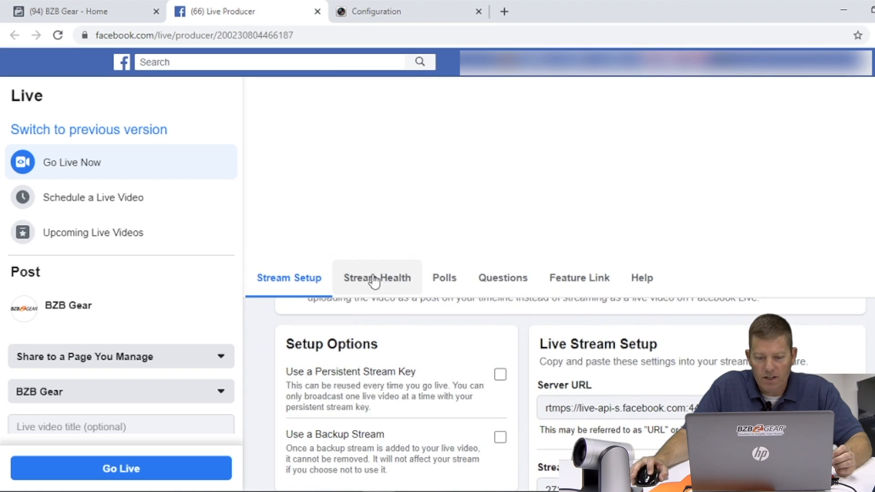
left_click(377, 277)
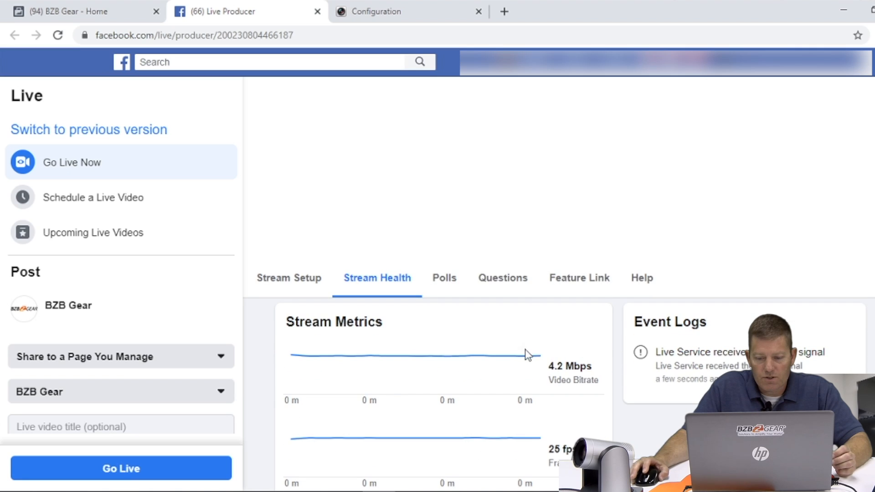